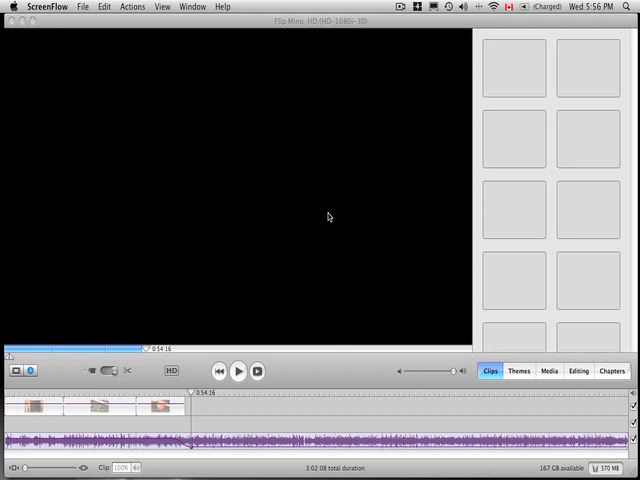
{"action": "mouse_move", "coordinate": [360, 18]}
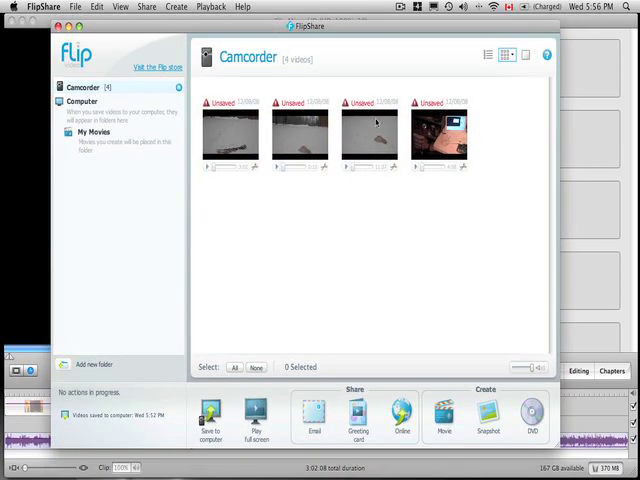
Select the fourth camcorder video in FlipShare and bring up its actions menu
{"action": "left_click", "coordinate": [435, 135]}
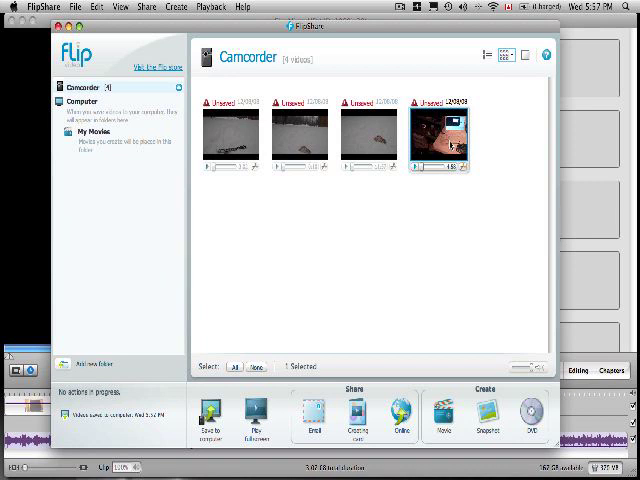
{"action": "mouse_move", "coordinate": [450, 142]}
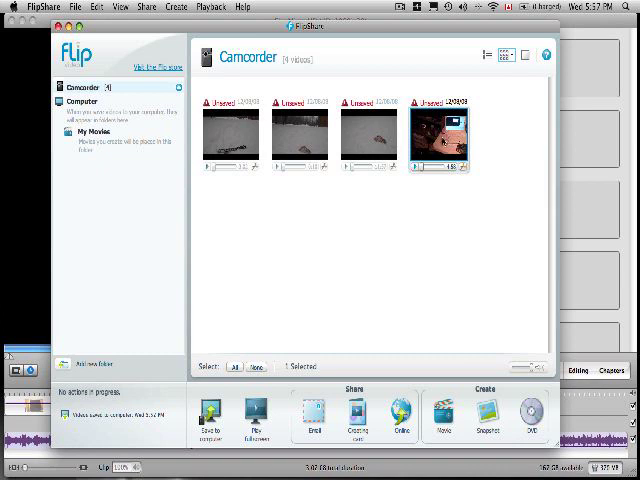
{"action": "right_click", "coordinate": [448, 145]}
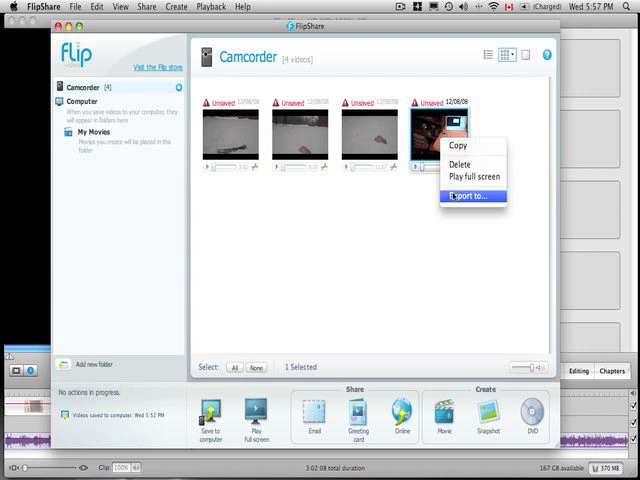
Select the Flip Mino HD project in the Applications Video folder
{"action": "left_click", "coordinate": [428, 265]}
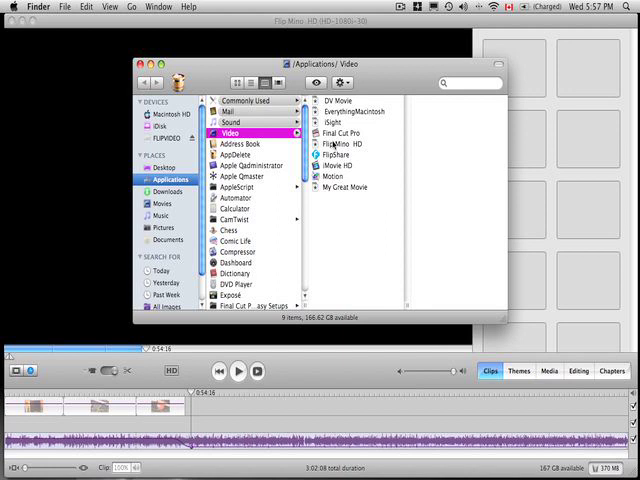
{"action": "left_click", "coordinate": [340, 155]}
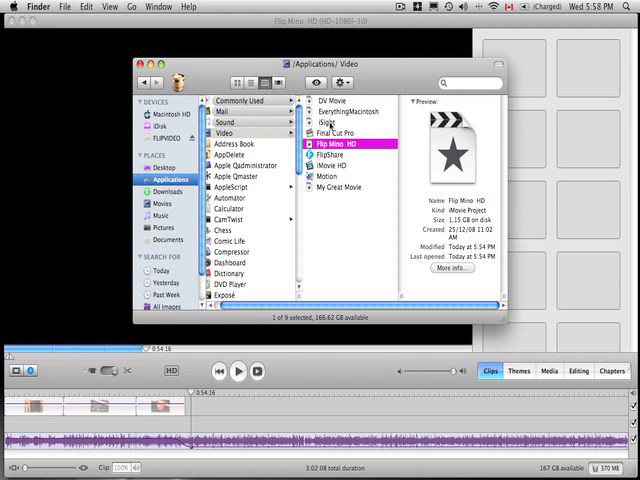
Show the package contents of the Flip Mino HD project to reach its Media folder
{"action": "right_click", "coordinate": [340, 145]}
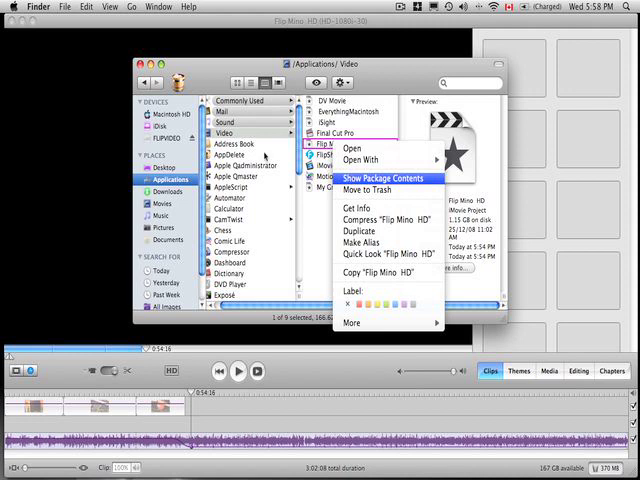
{"action": "left_click", "coordinate": [381, 177]}
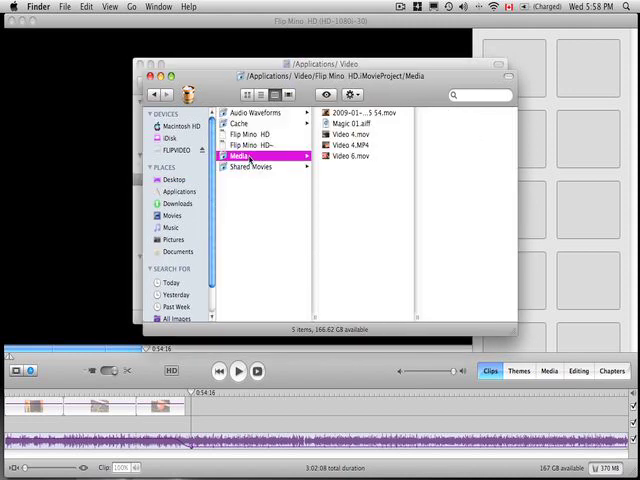
{"action": "mouse_move", "coordinate": [368, 181]}
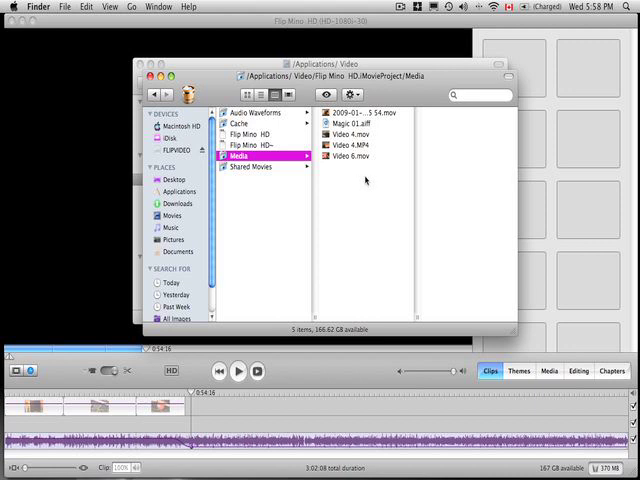
{"action": "mouse_move", "coordinate": [347, 168]}
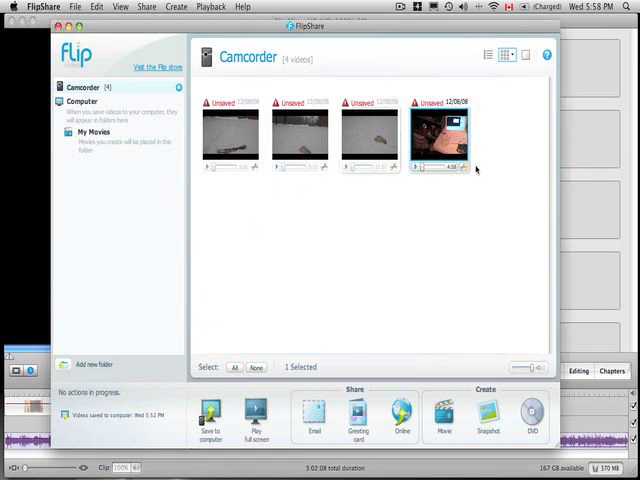
Export the fourth camcorder video from FlipShare to the computer
{"action": "right_click", "coordinate": [444, 140]}
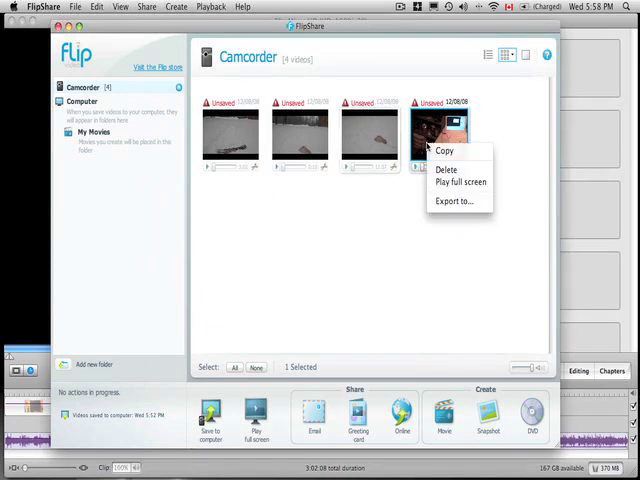
{"action": "left_click", "coordinate": [457, 201]}
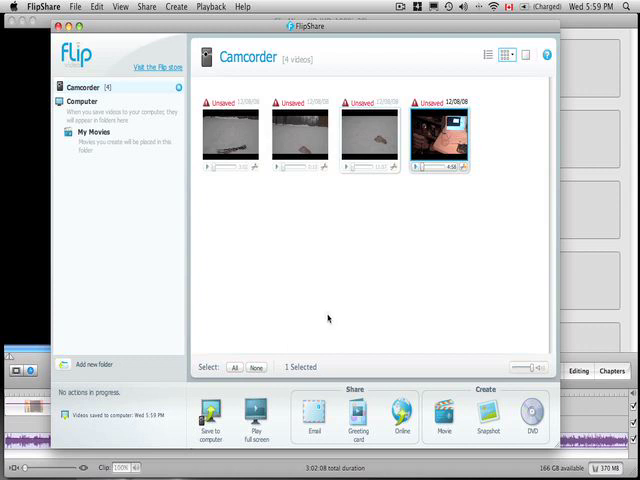
{"action": "mouse_move", "coordinate": [567, 182]}
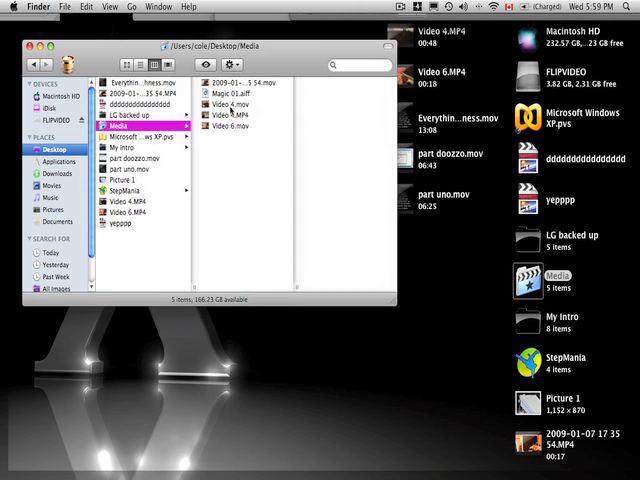
Bring the Flip Mino HD.iMovieProject Finder window to the front
{"action": "left_click", "coordinate": [235, 114]}
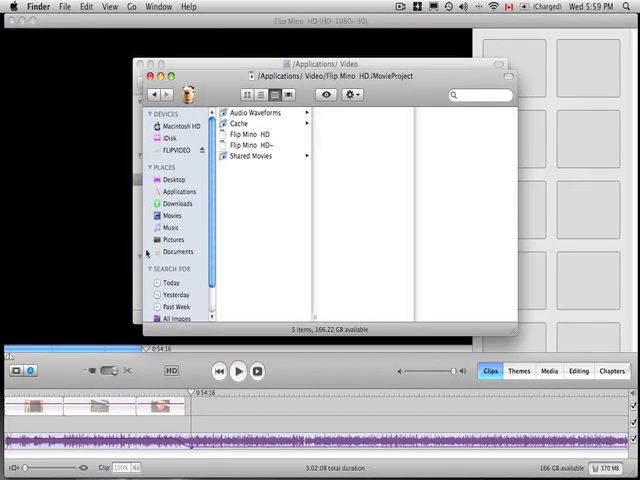
Quit iMovie HD from its application menu
{"action": "left_click", "coordinate": [149, 78]}
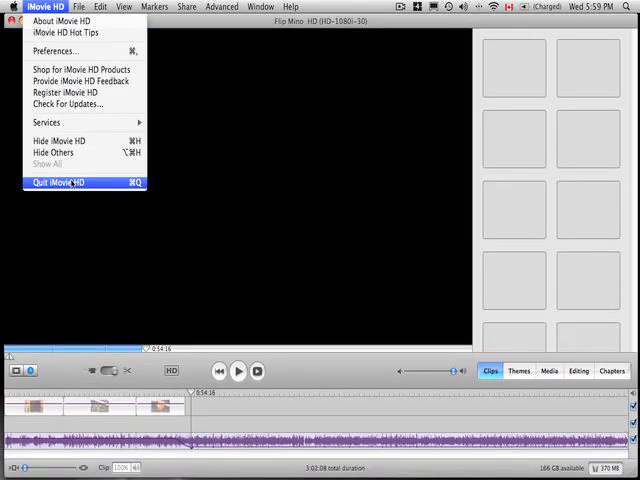
{"action": "left_click", "coordinate": [55, 182]}
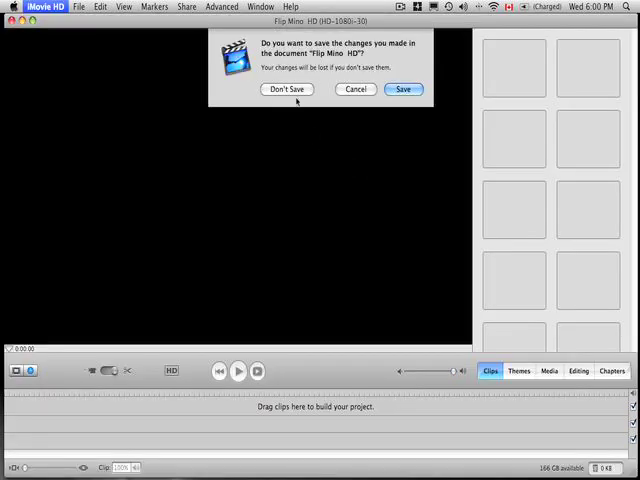
Discard unsaved changes to Flip Mino HD with Don't Save
{"action": "left_click", "coordinate": [285, 89]}
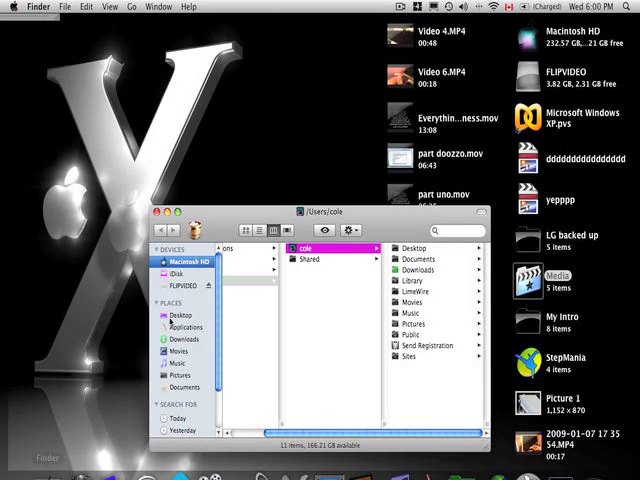
{"action": "mouse_move", "coordinate": [377, 286]}
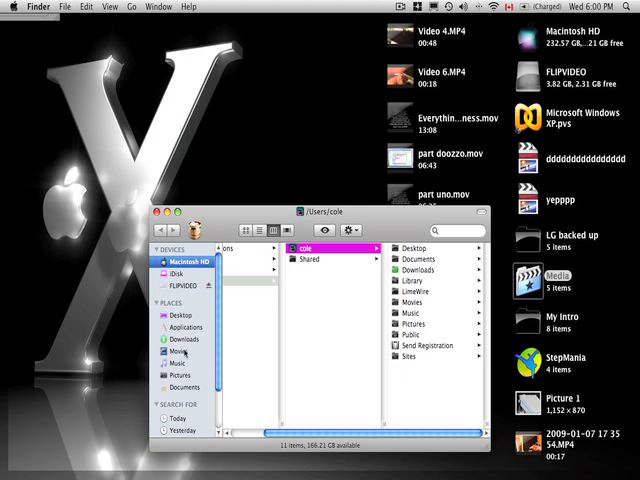
Go to the Applications folder in the Finder sidebar
{"action": "left_click", "coordinate": [187, 327]}
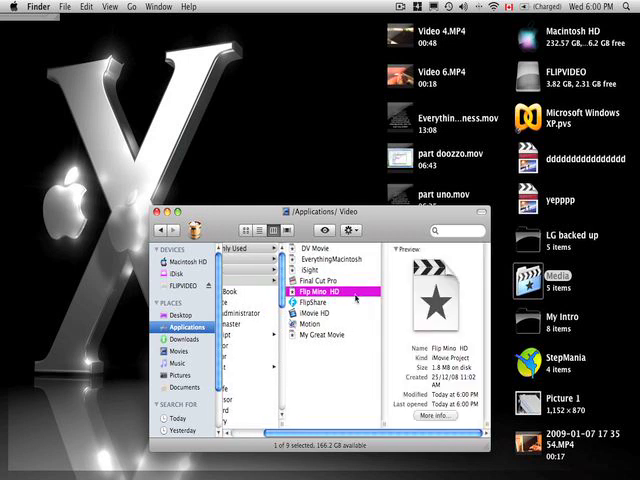
Show Package Contents for the Flip Mino HD project, revealing Media and other folders
{"action": "right_click", "coordinate": [323, 291]}
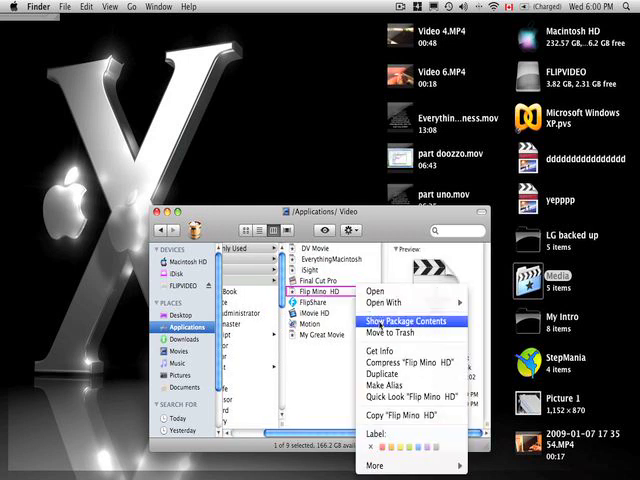
{"action": "left_click", "coordinate": [404, 320]}
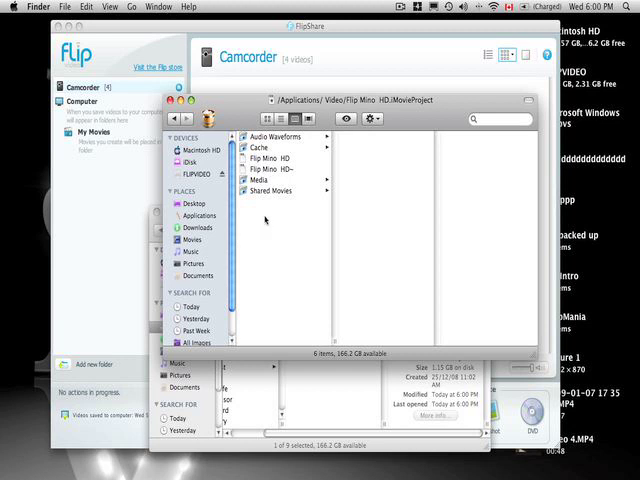
{"action": "mouse_move", "coordinate": [472, 282]}
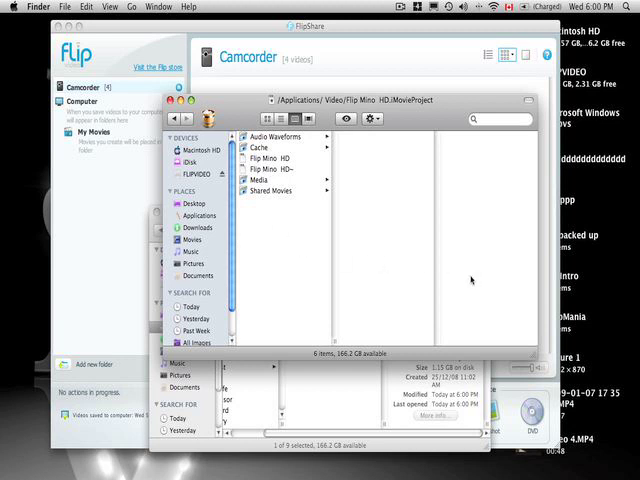
{"action": "mouse_move", "coordinate": [470, 280]}
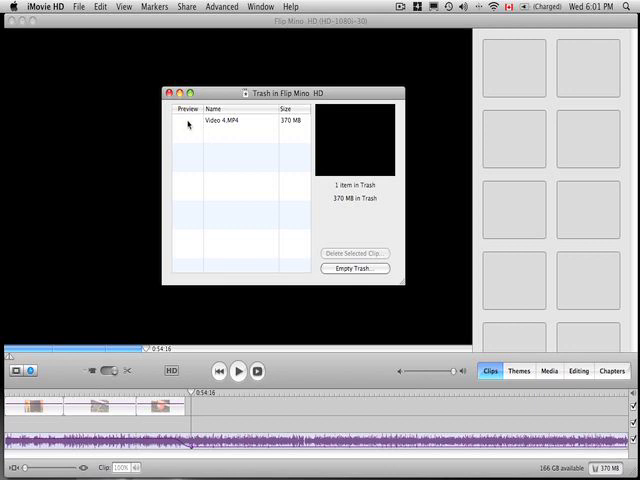
Select the Video 4.MP4 clip in the project Trash window
{"action": "left_click", "coordinate": [240, 122]}
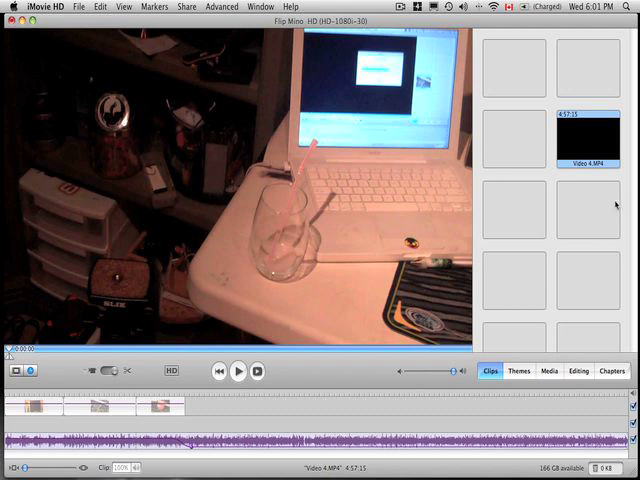
{"action": "left_click", "coordinate": [238, 371]}
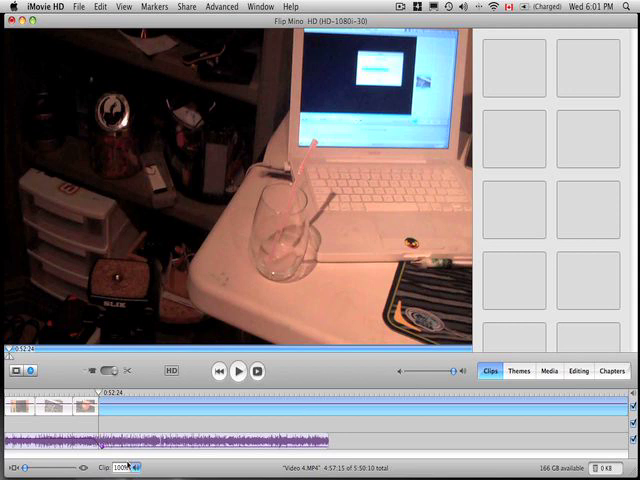
{"action": "mouse_move", "coordinate": [426, 419]}
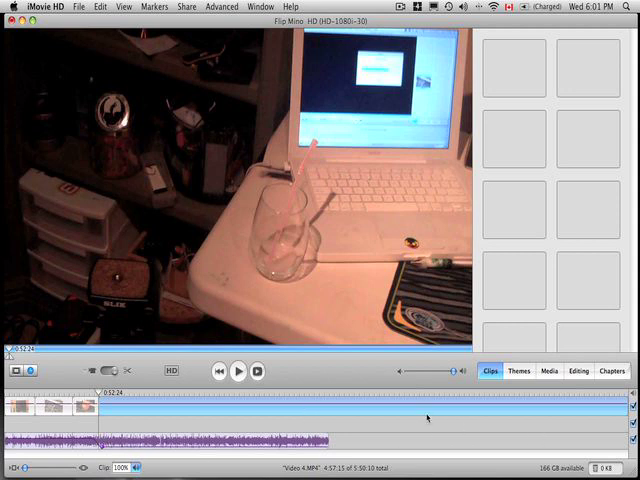
{"action": "mouse_move", "coordinate": [339, 411]}
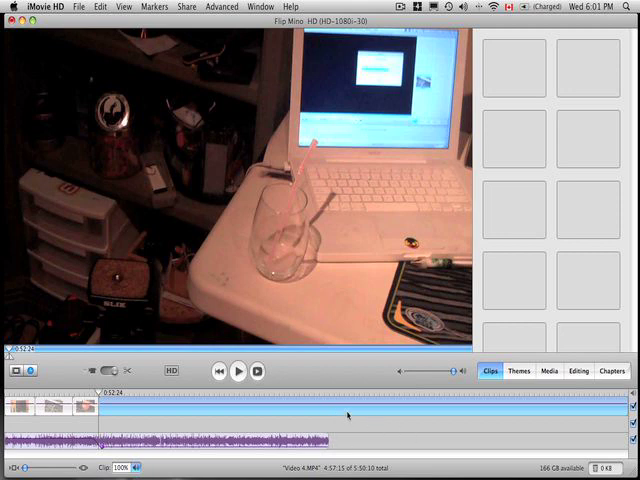
Select the Video 4.MP4 clip in the timeline and play it back to the titled scene
{"action": "left_click", "coordinate": [238, 371]}
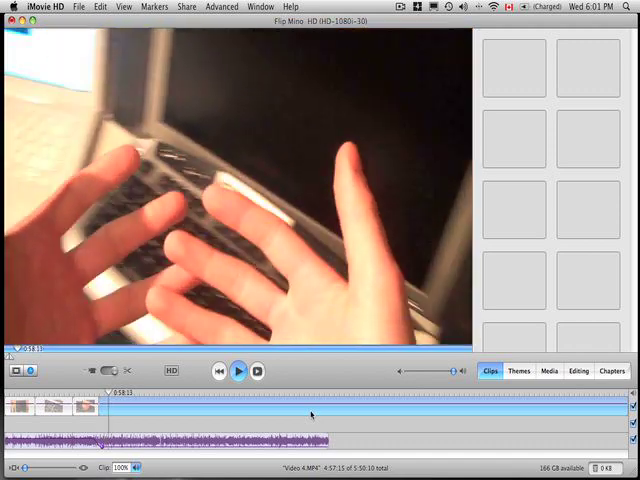
{"action": "left_click", "coordinate": [238, 371]}
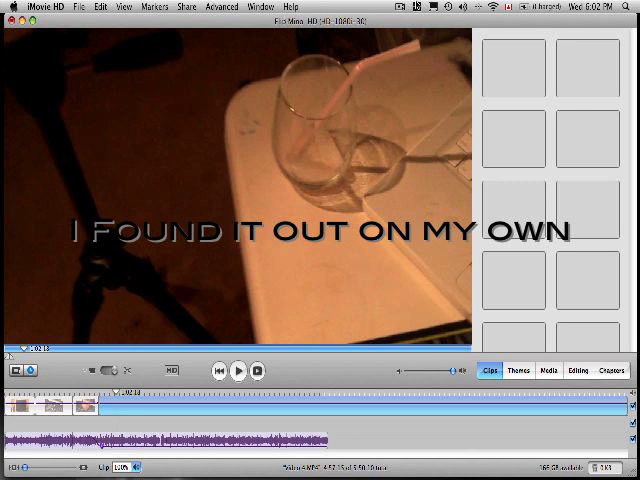
{"action": "left_click", "coordinate": [410, 6]}
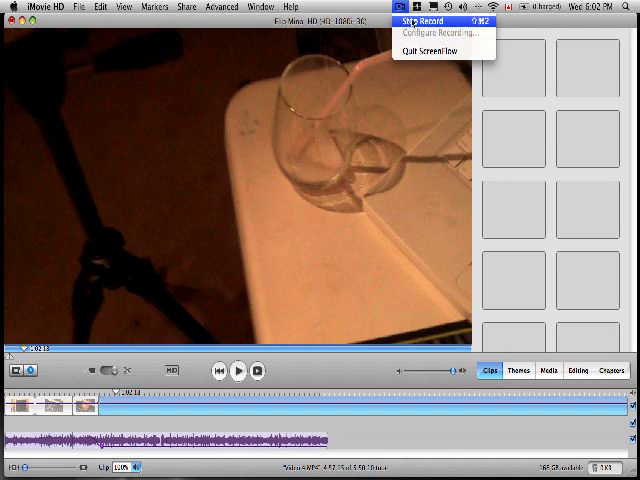
{"action": "mouse_move", "coordinate": [470, 25]}
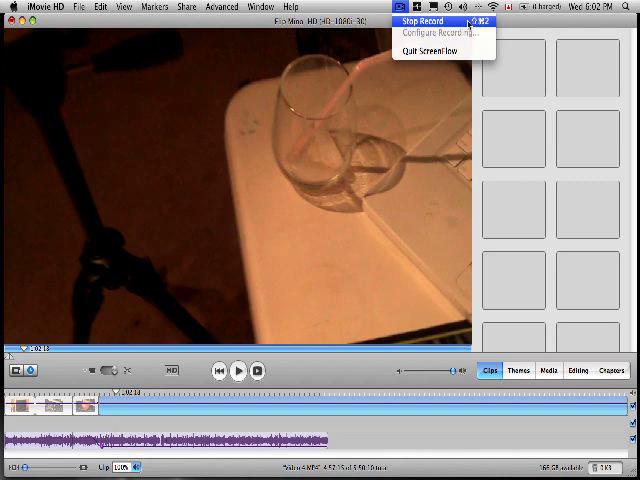